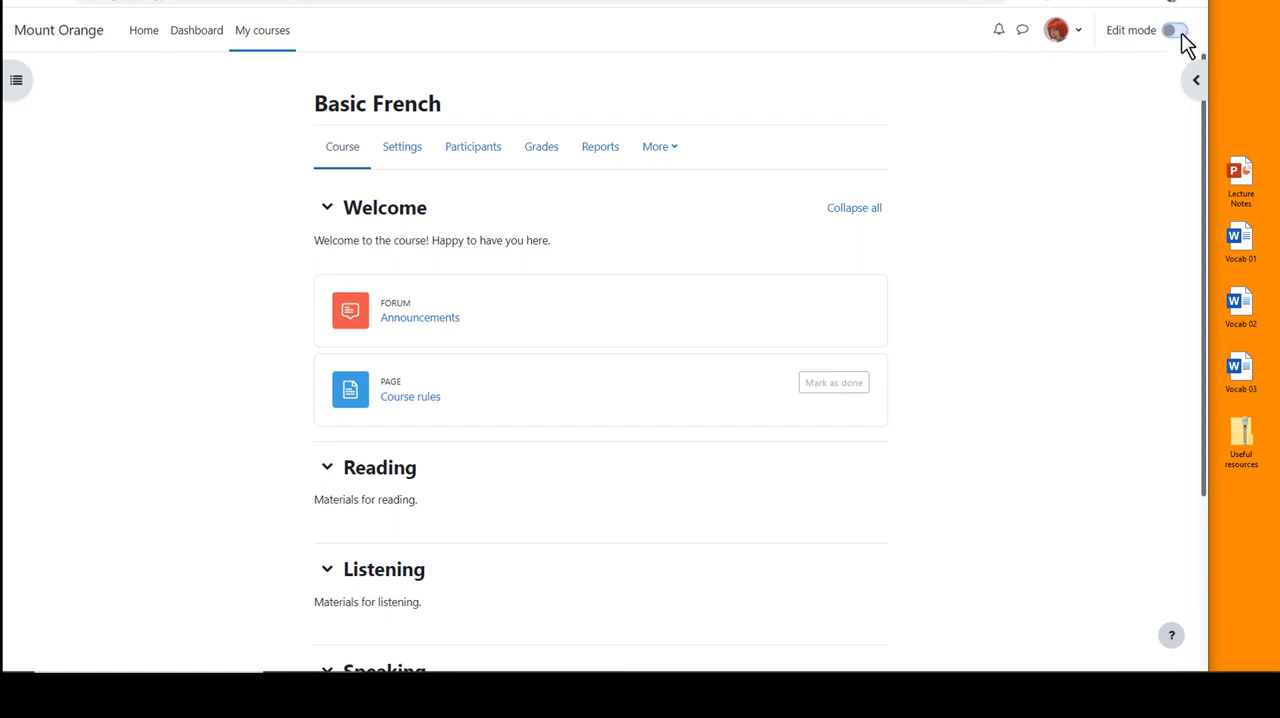
Switch the Basic French course into edit mode
{"action": "left_click", "coordinate": [1172, 28]}
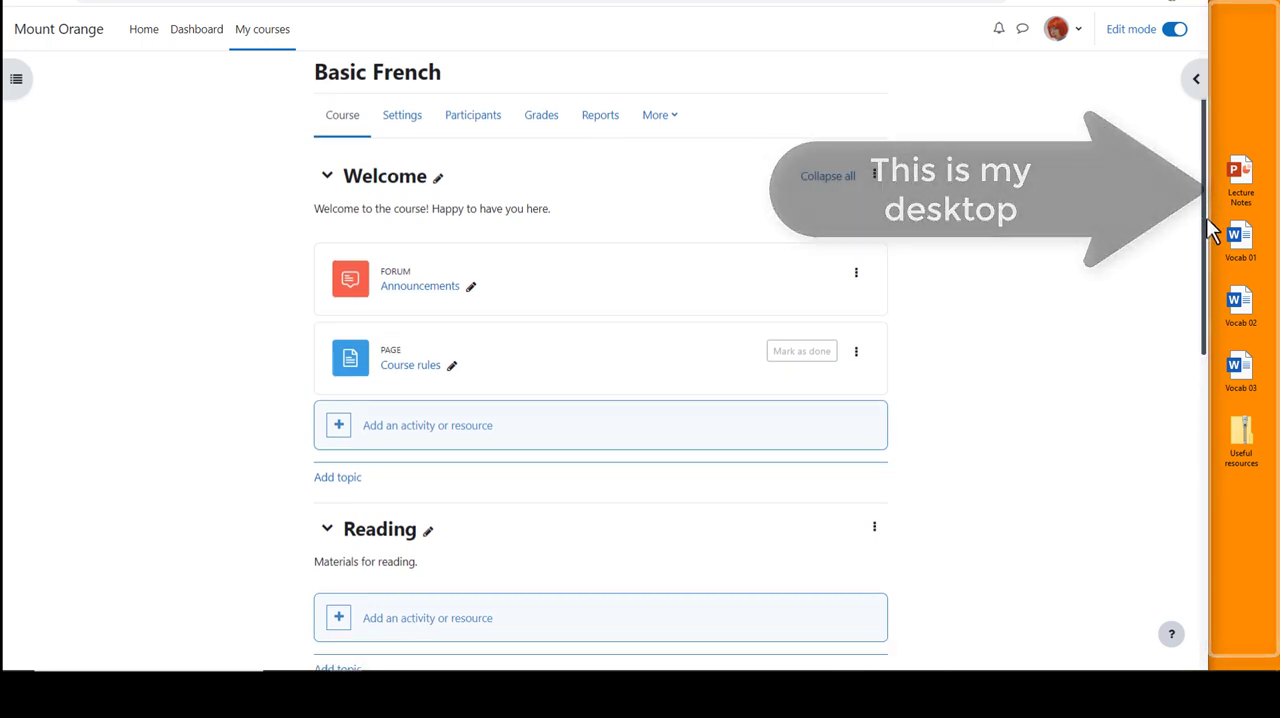
{"action": "scroll", "scroll_direction": "down", "scroll_amount": 3}
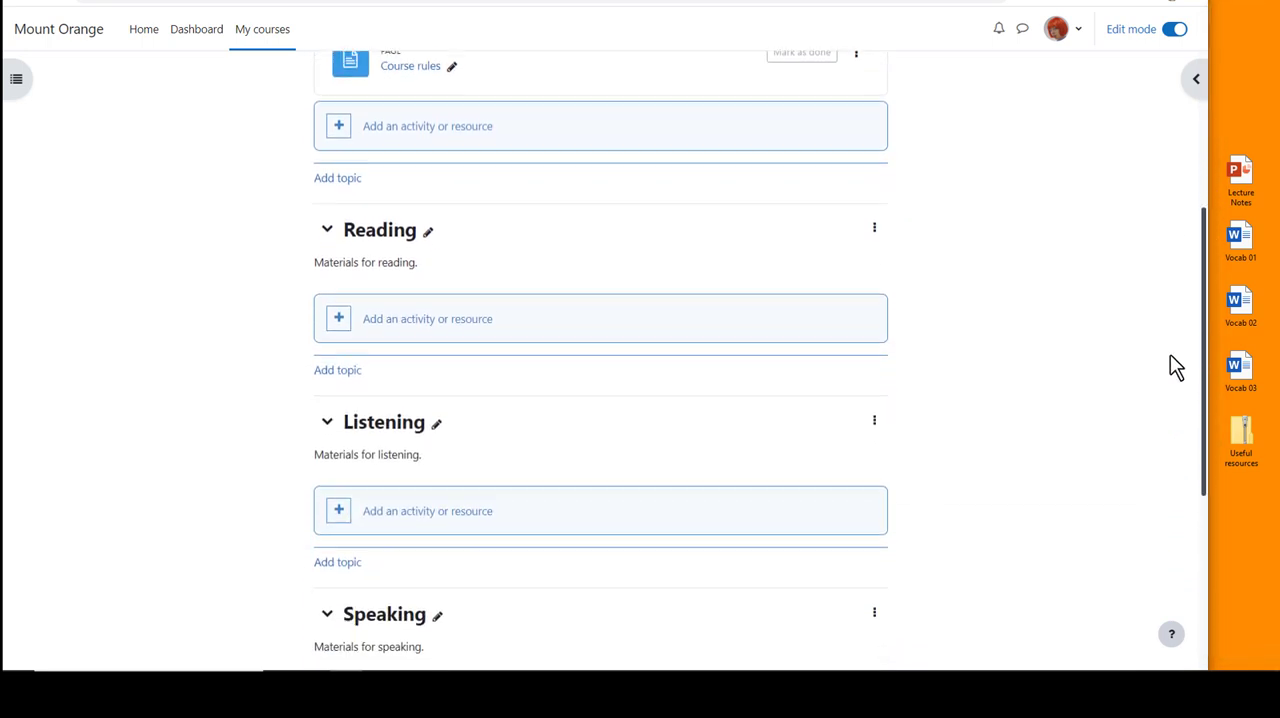
{"action": "scroll", "scroll_direction": "down", "scroll_amount": 3}
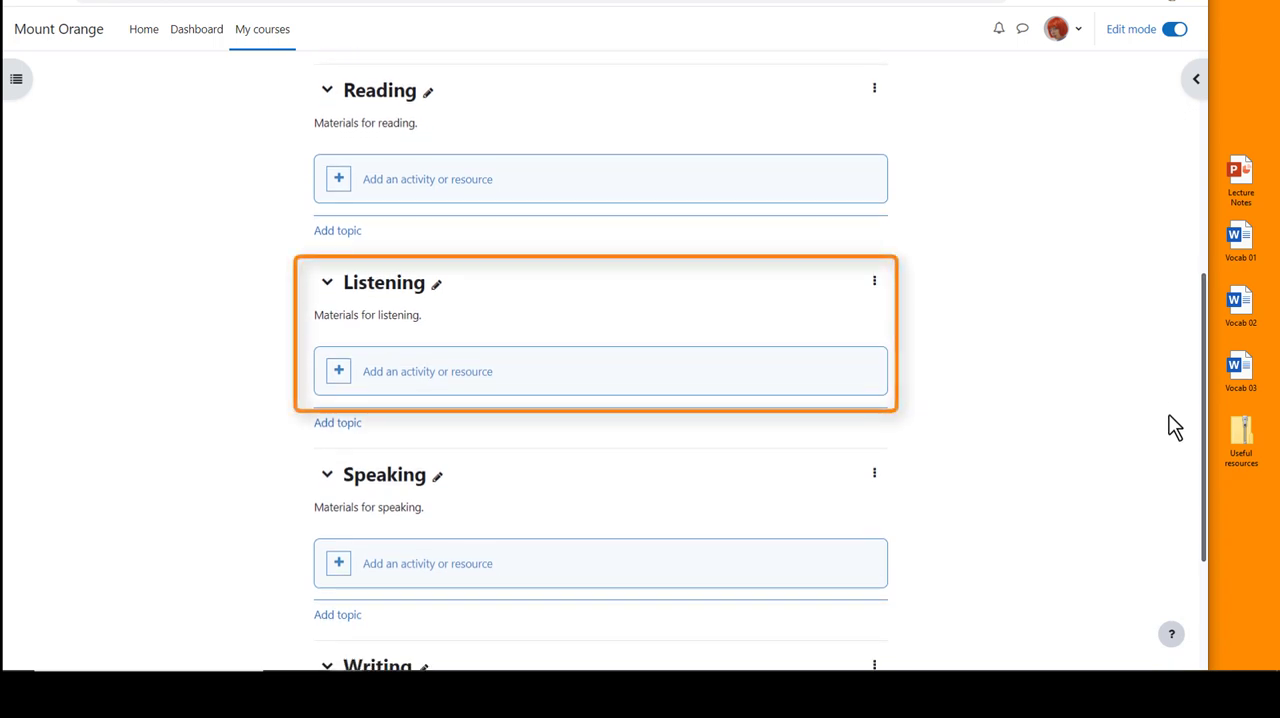
{"action": "mouse_move", "coordinate": [1240, 178]}
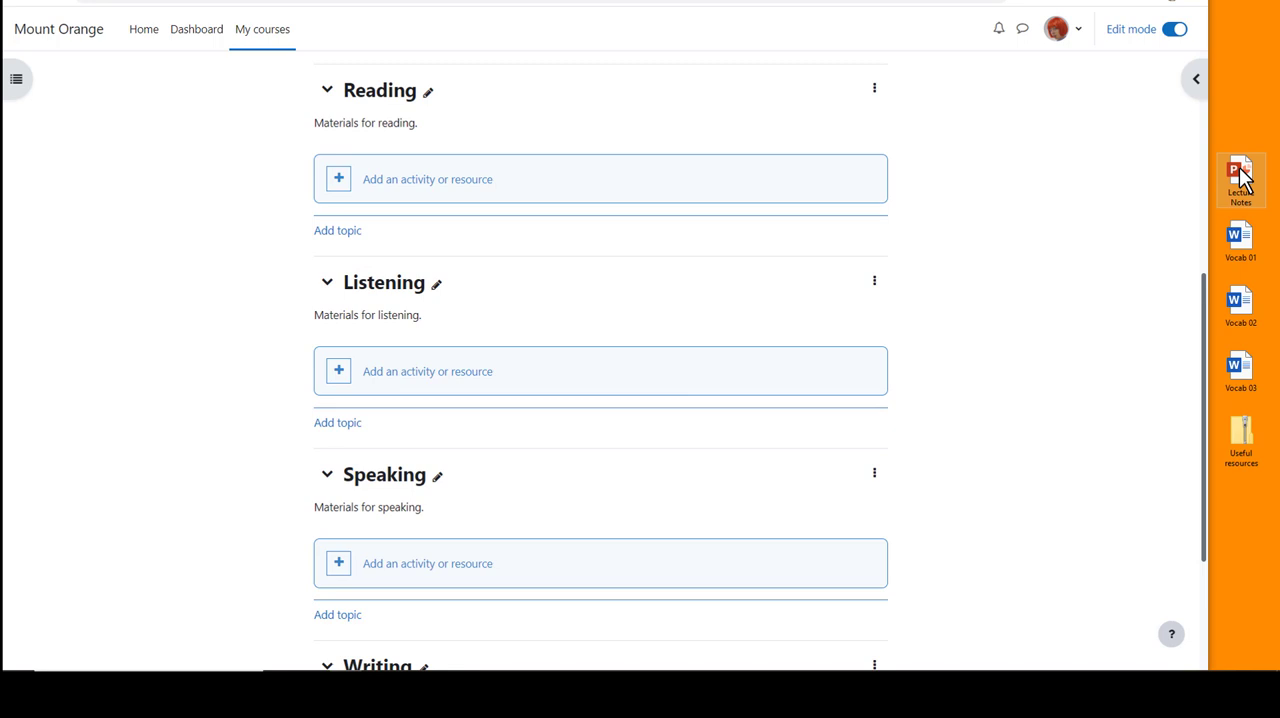
Add the Lecture Notes file from the desktop to the Listening section
{"action": "left_click_drag", "start_coordinate": [1240, 180], "coordinate": [924, 324]}
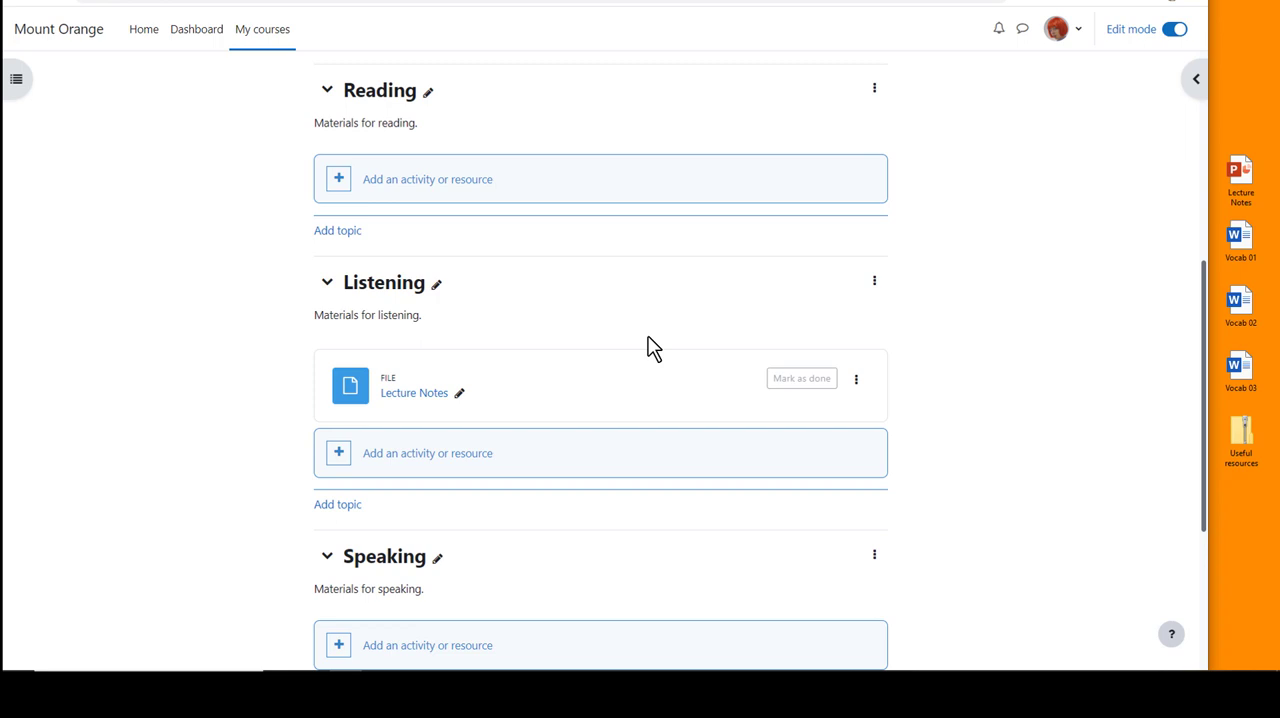
{"action": "mouse_move", "coordinate": [620, 392]}
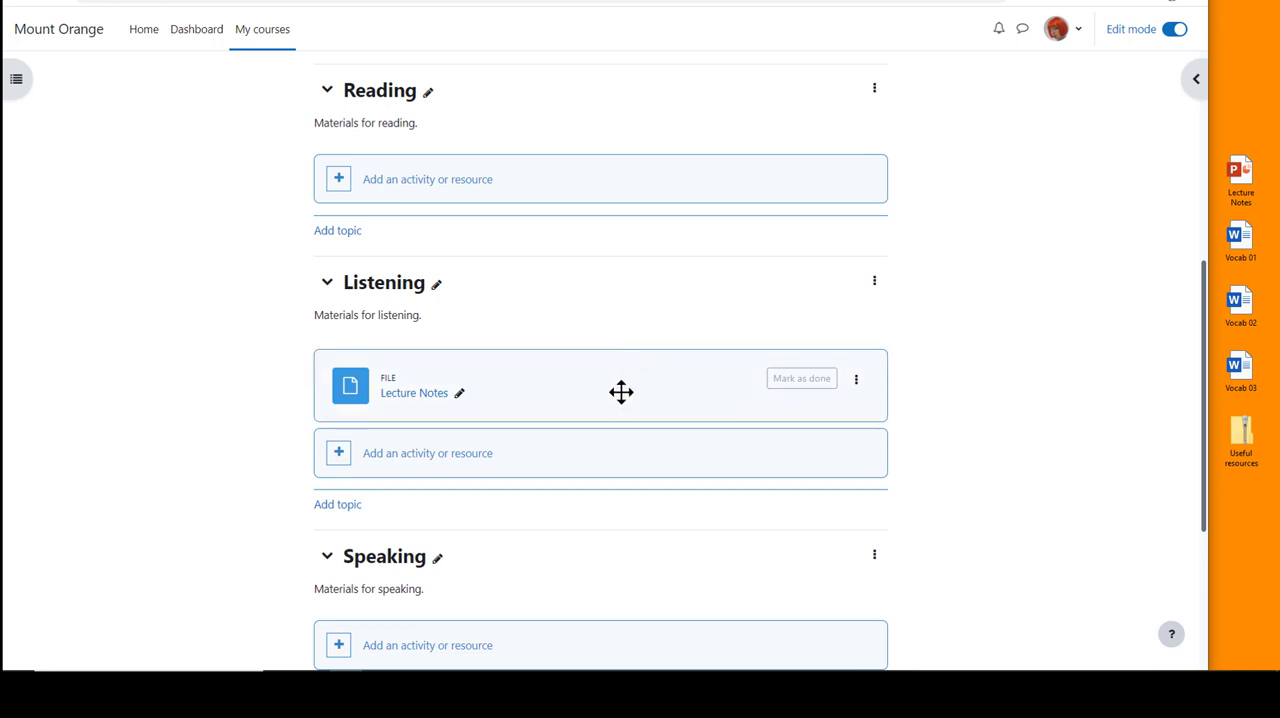
{"action": "mouse_move", "coordinate": [1098, 366]}
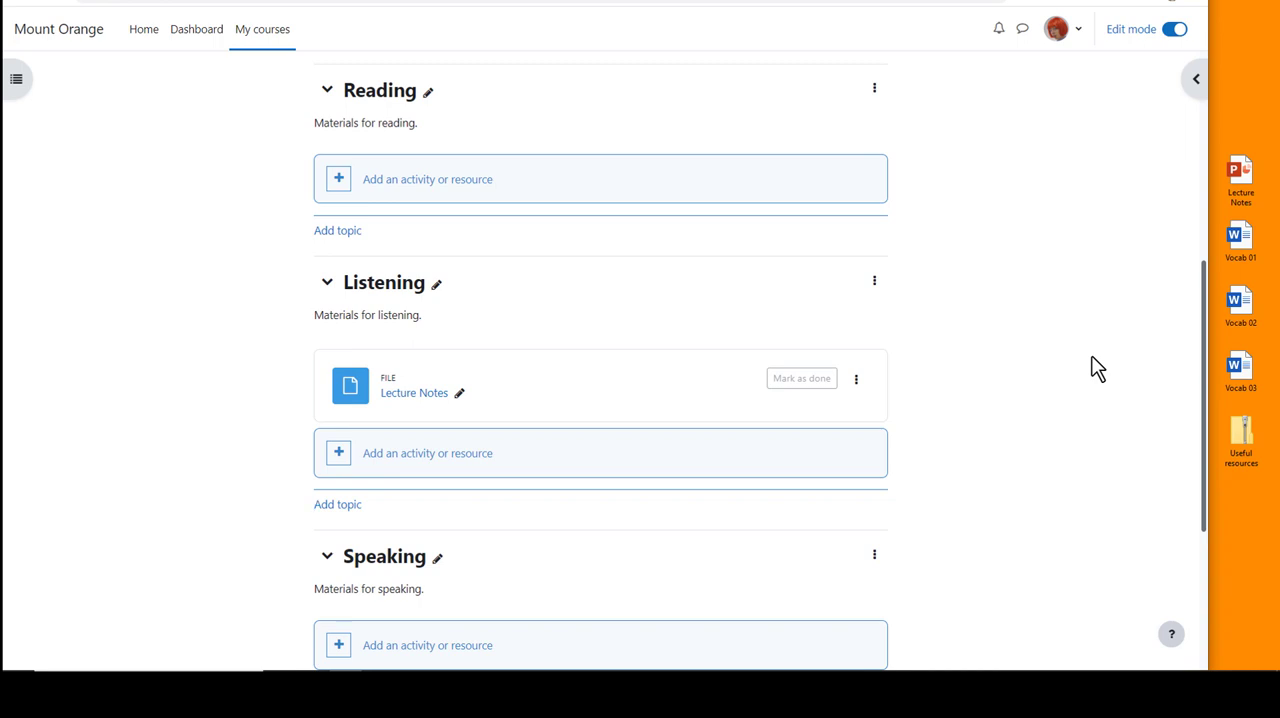
{"action": "mouse_move", "coordinate": [1240, 240]}
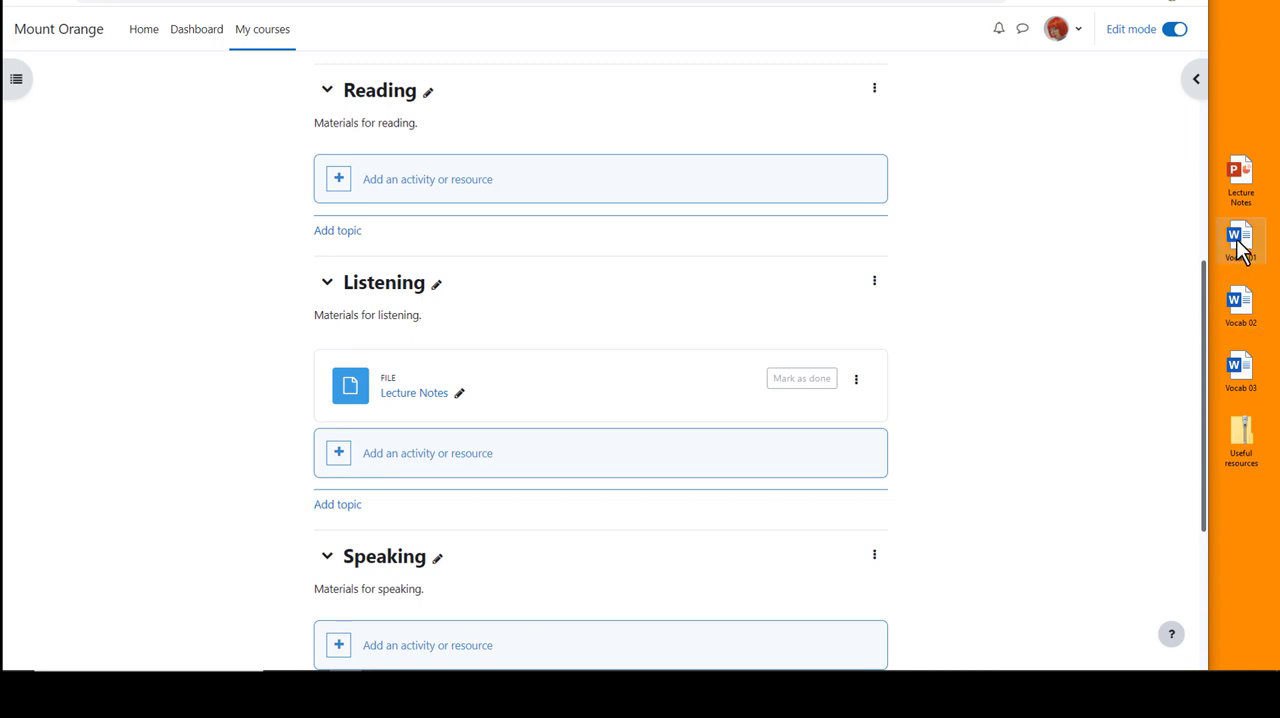
{"action": "mouse_move", "coordinate": [1240, 344]}
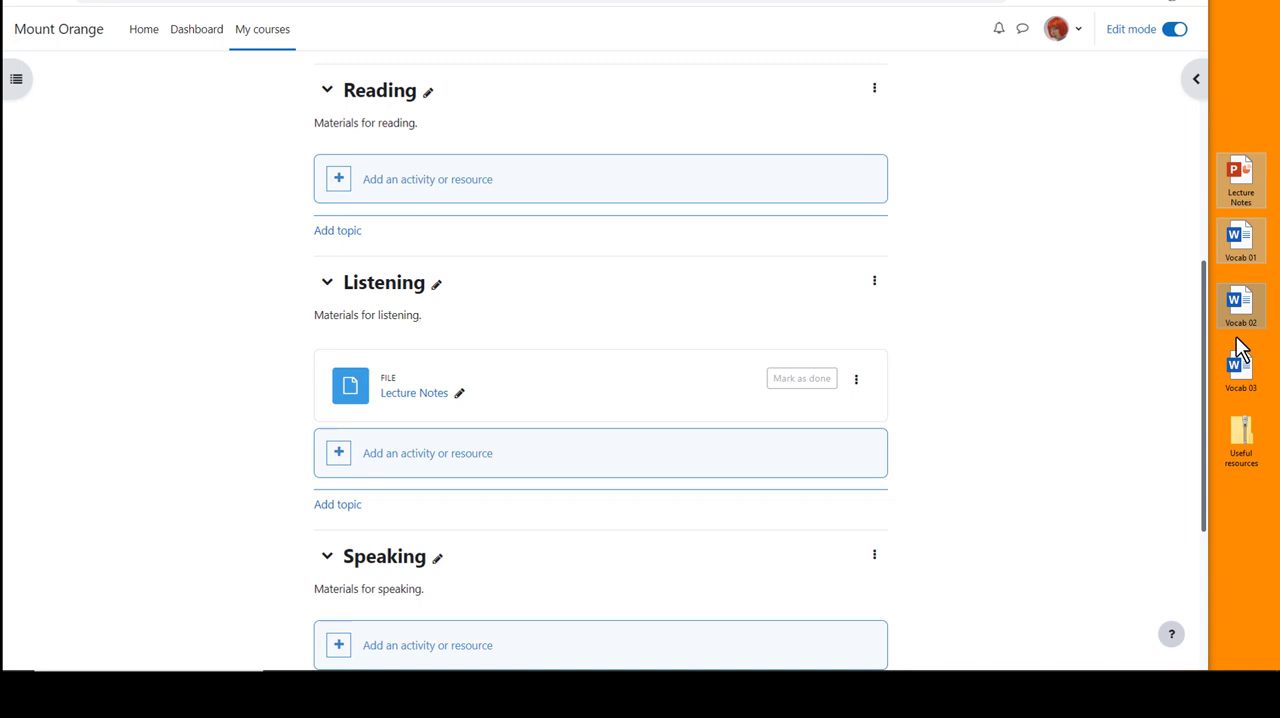
{"action": "mouse_move", "coordinate": [1240, 364]}
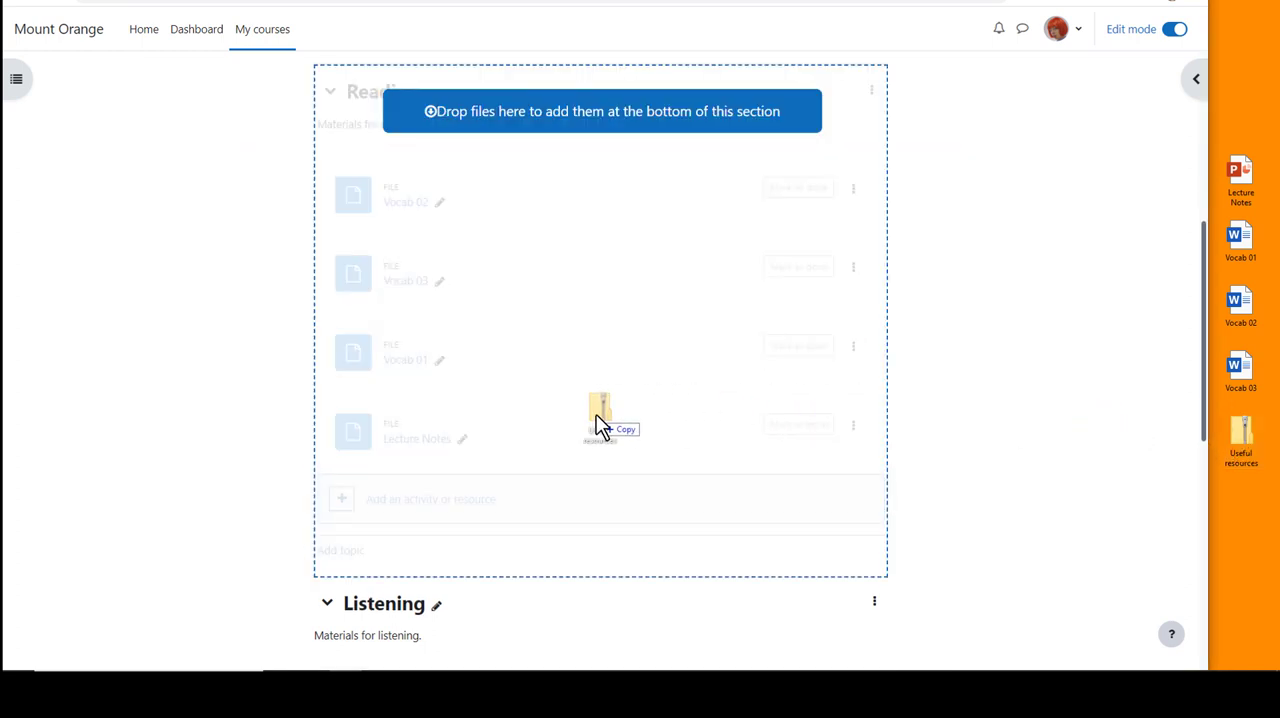
Add the Useful resources zip to the Reading section, unzipped into a new folder
{"action": "left_click_drag", "start_coordinate": [1240, 440], "coordinate": [600, 416]}
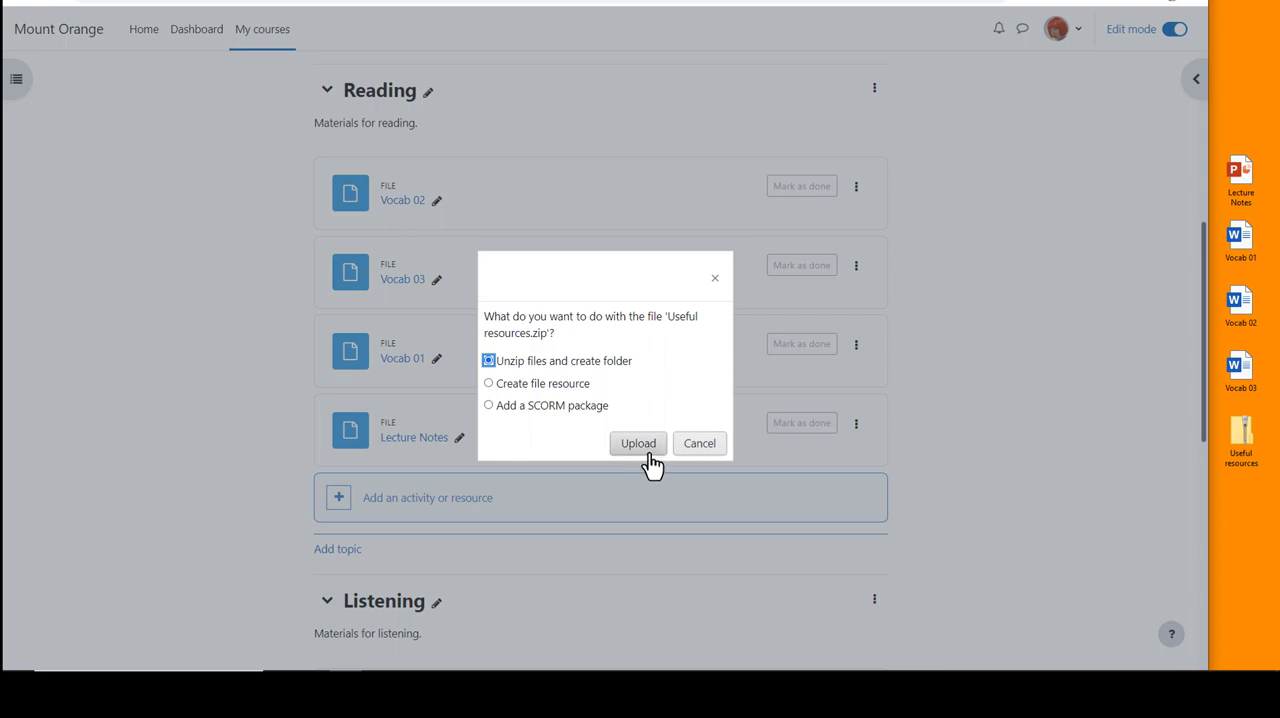
{"action": "left_click", "coordinate": [638, 444]}
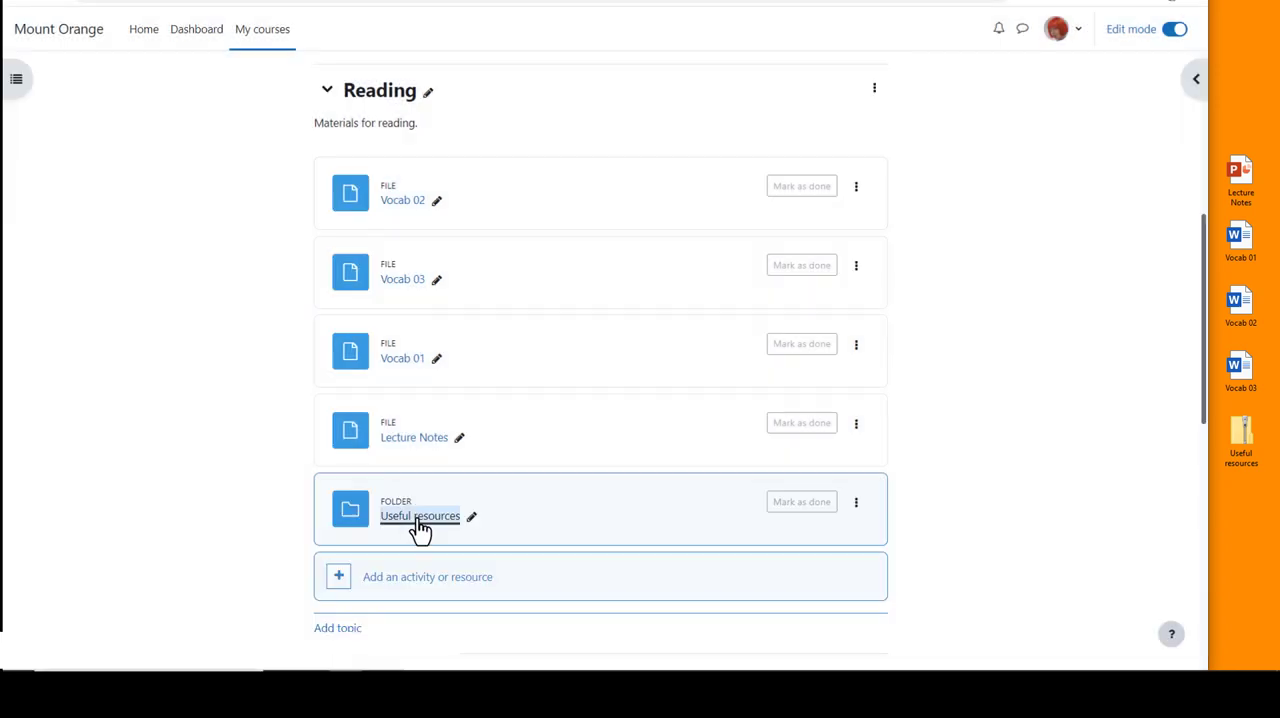